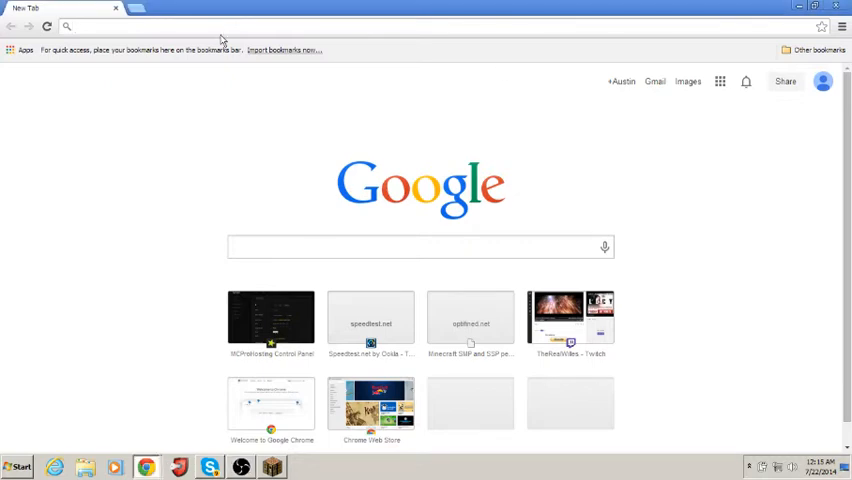
Step: Search 'minecraft' from the Chrome address bar and open minecraft.net
type("minecraft.net")
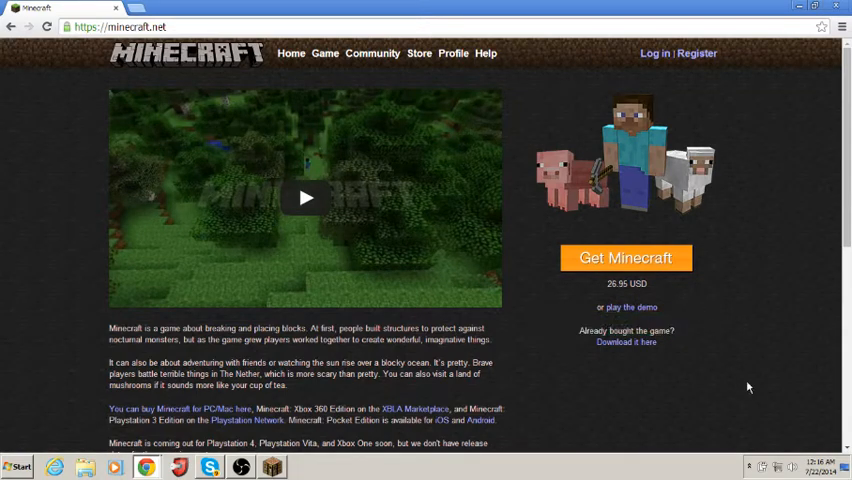
mouse_move(753, 391)
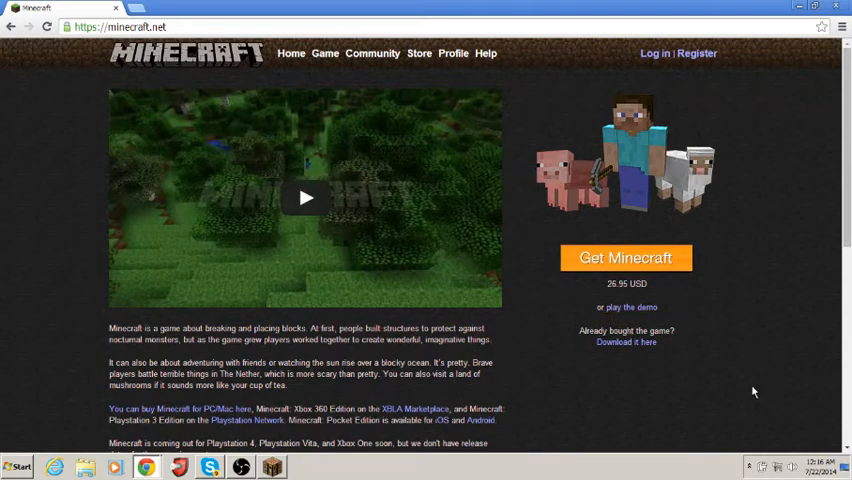
mouse_move(671, 361)
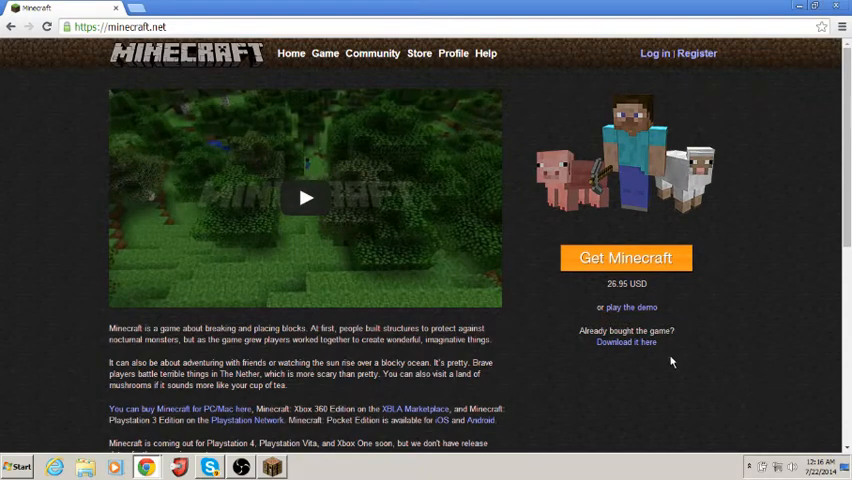
Step: Open the Minecraft launcher download page listing all platforms
left_click(625, 342)
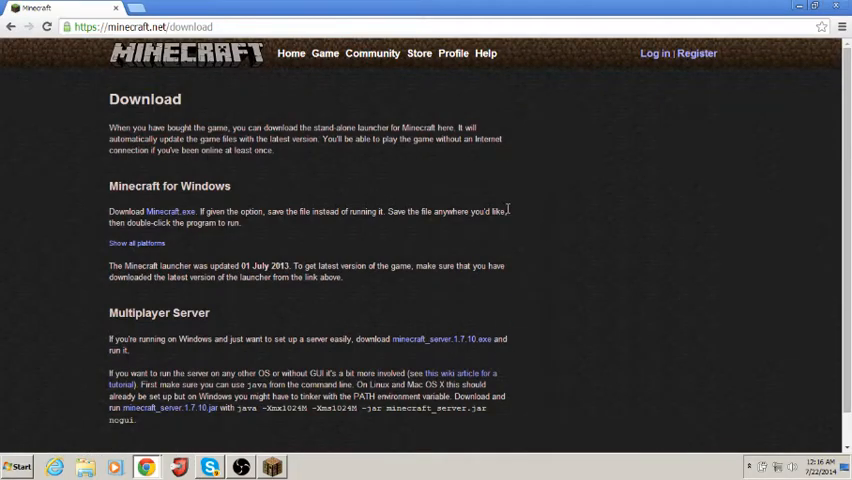
left_click(137, 243)
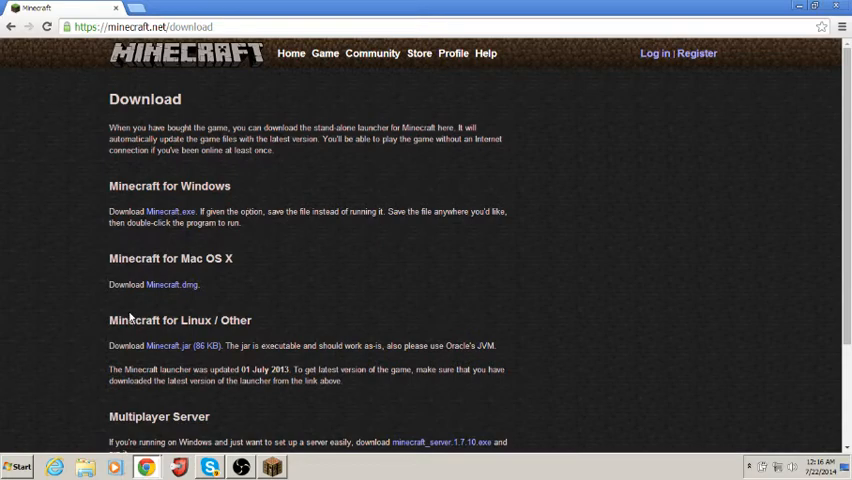
left_click_drag(110, 320, 490, 345)
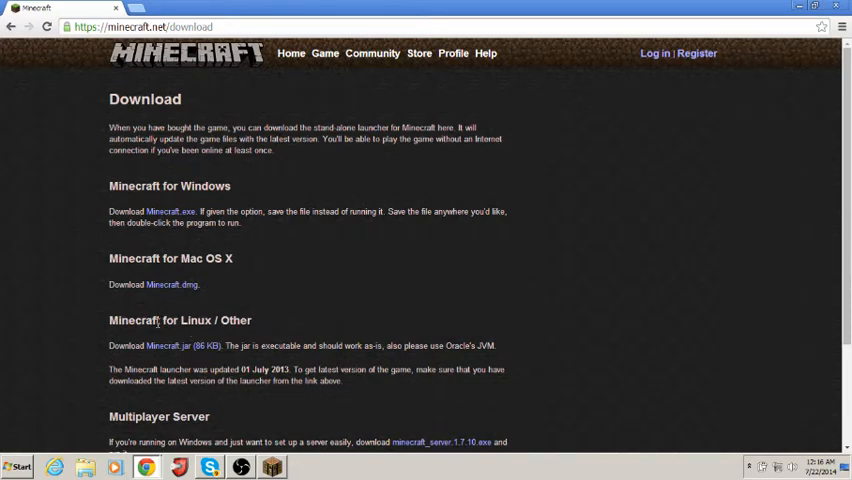
mouse_move(194, 336)
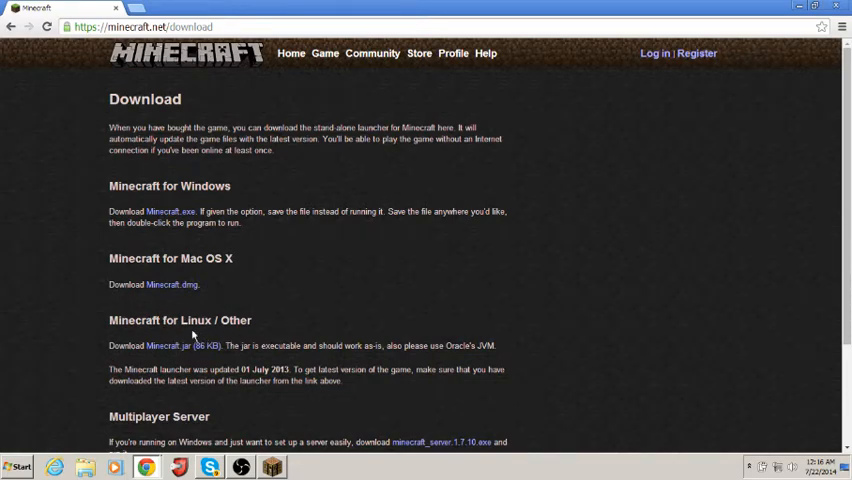
mouse_move(295, 291)
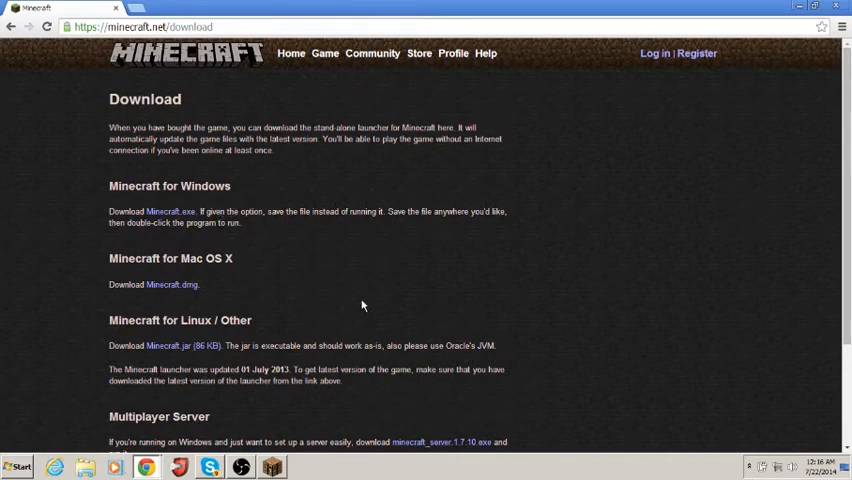
mouse_move(425, 298)
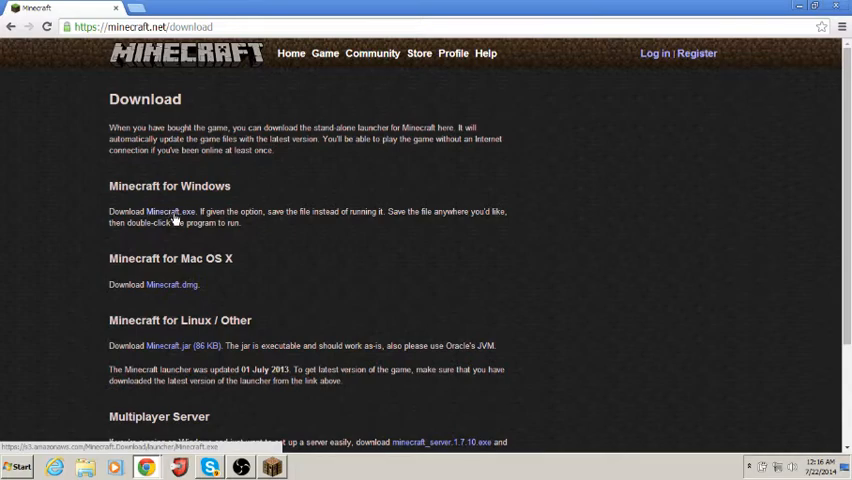
Step: Start the Minecraft.exe Windows launcher download, then cancel it
left_click(166, 211)
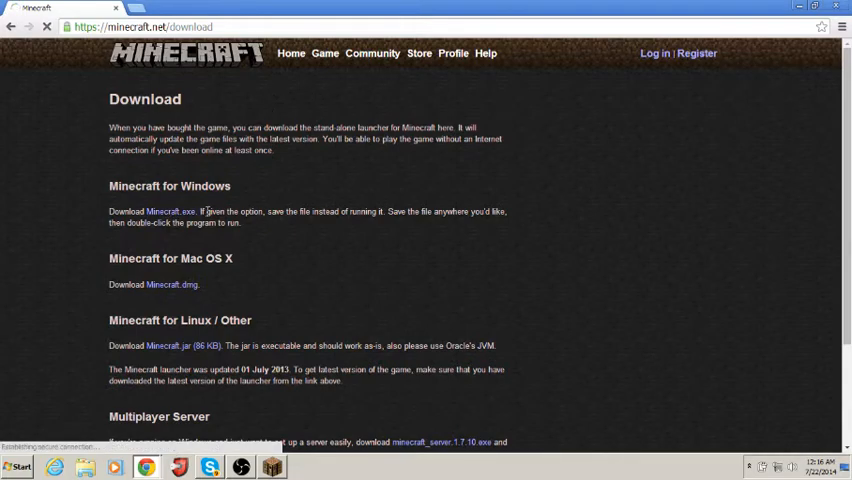
left_click(168, 211)
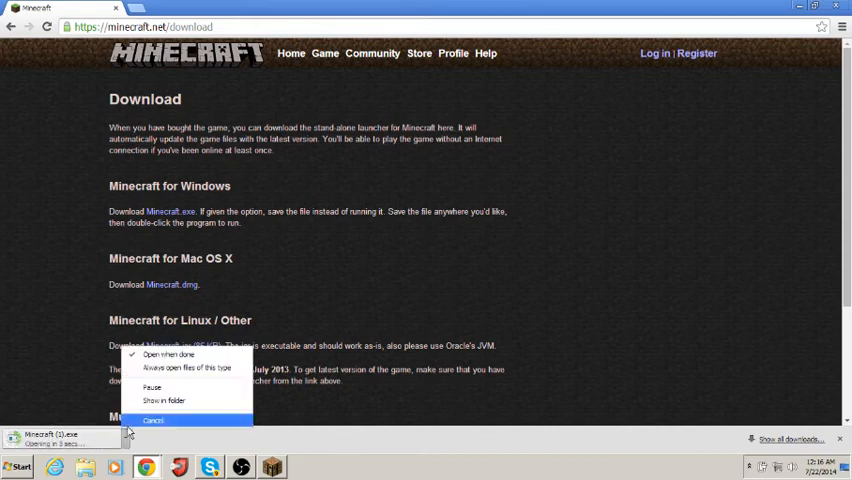
left_click(153, 419)
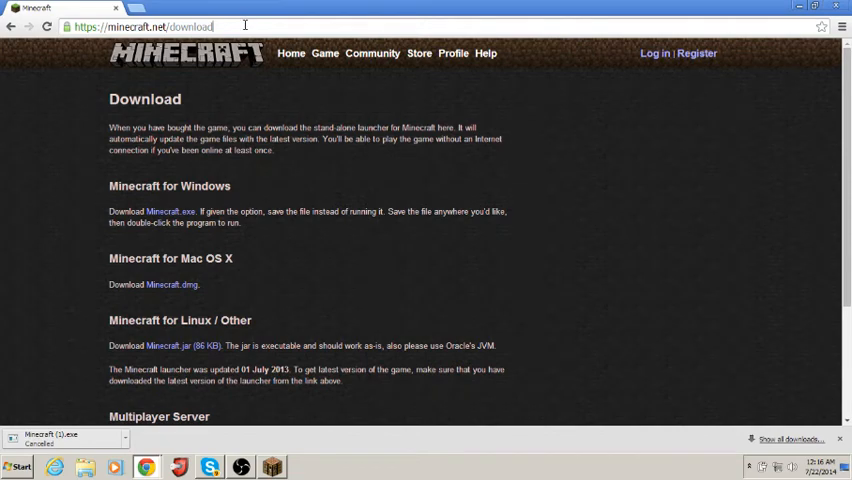
Step: Search 'optifined.net', correct to optifine, and open optifine.net's Downloads page
type("optifined.net")
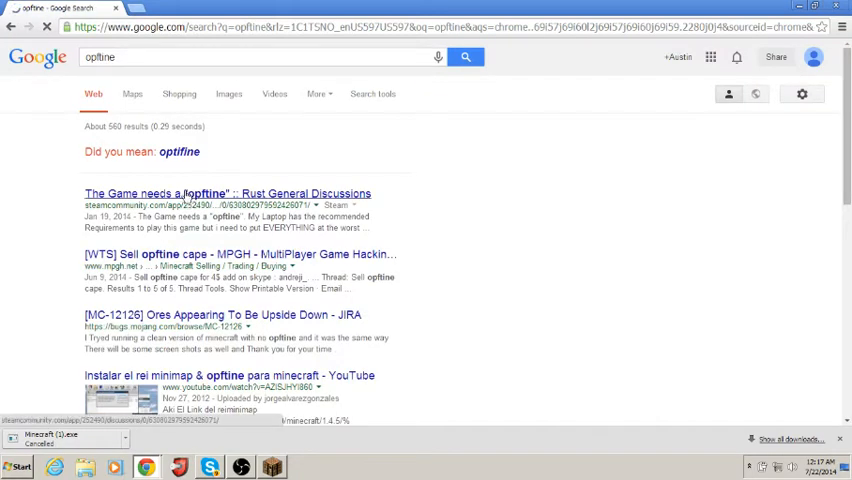
left_click(179, 151)
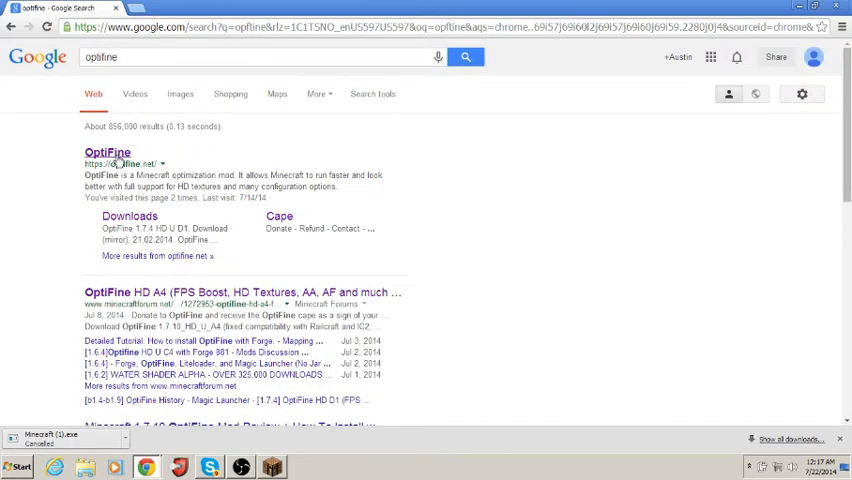
left_click(107, 152)
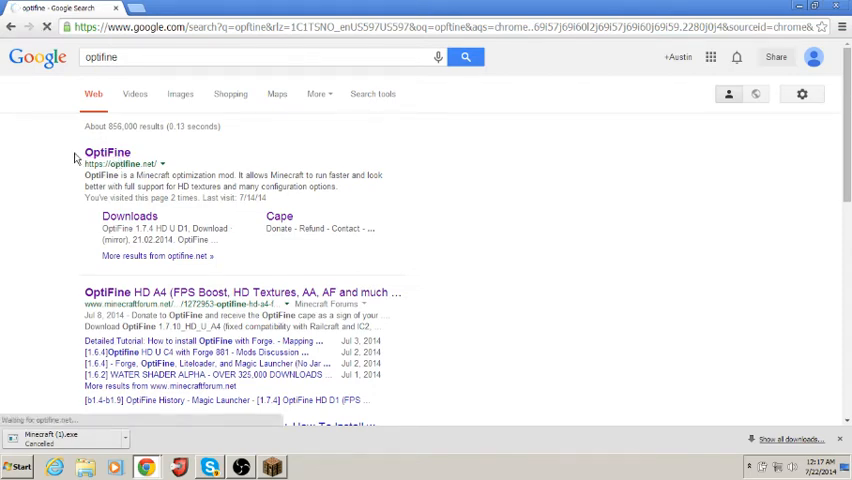
left_click(107, 152)
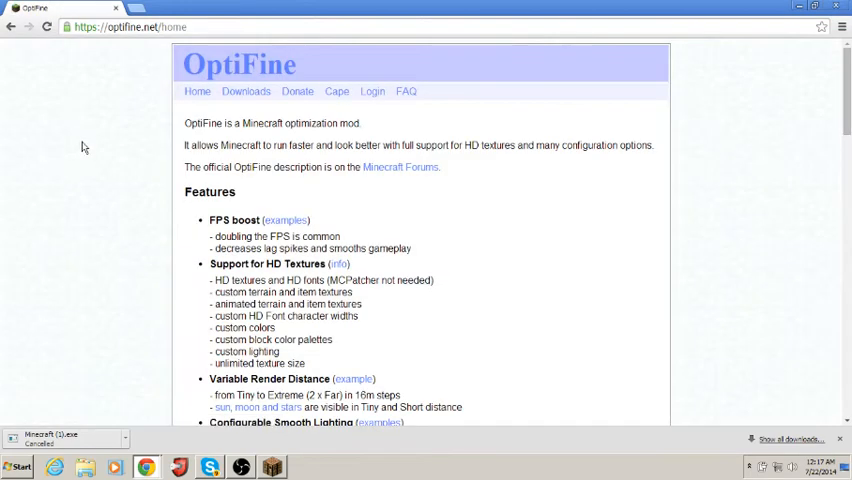
left_click(245, 91)
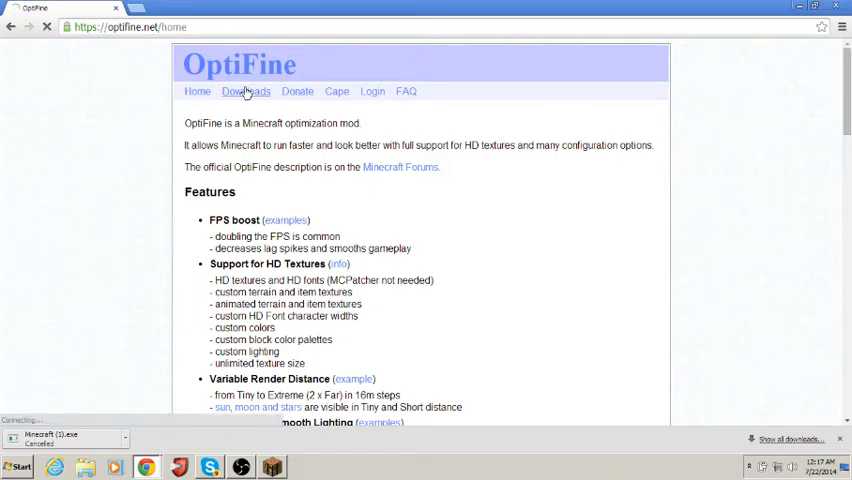
left_click(245, 91)
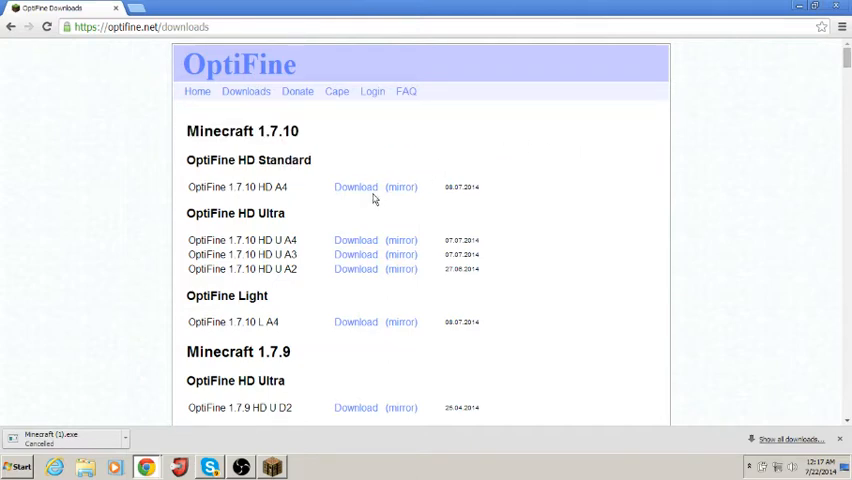
mouse_move(295, 182)
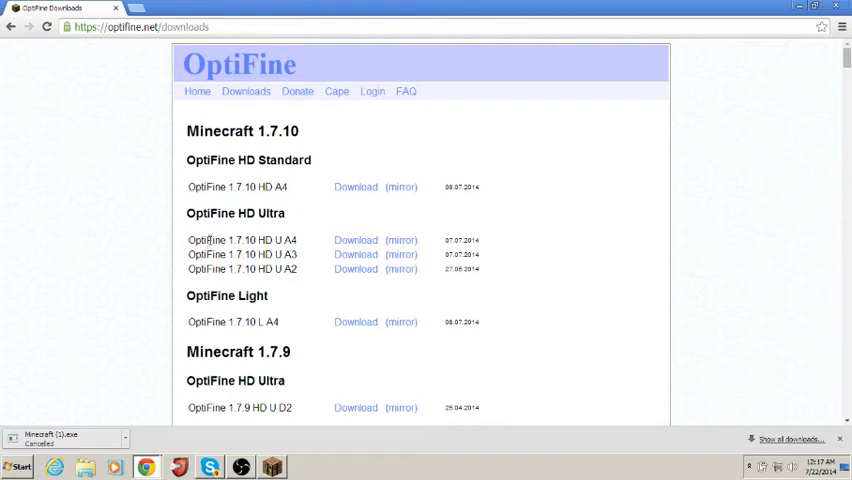
mouse_move(212, 238)
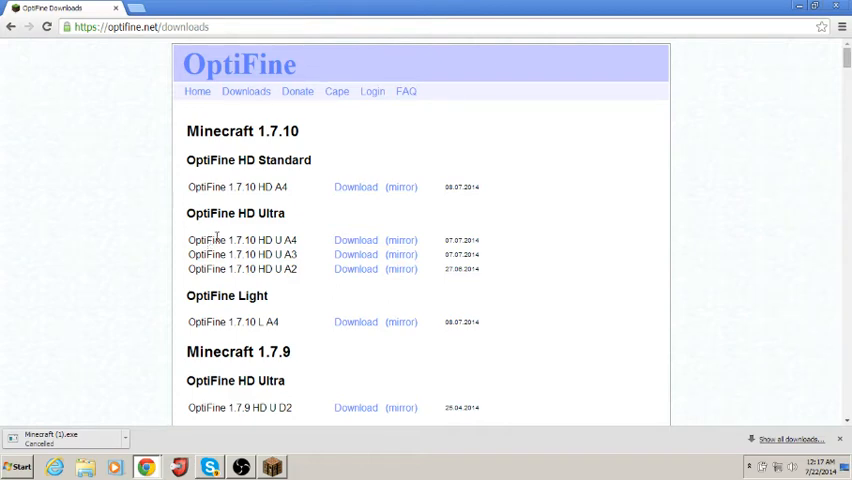
mouse_move(323, 175)
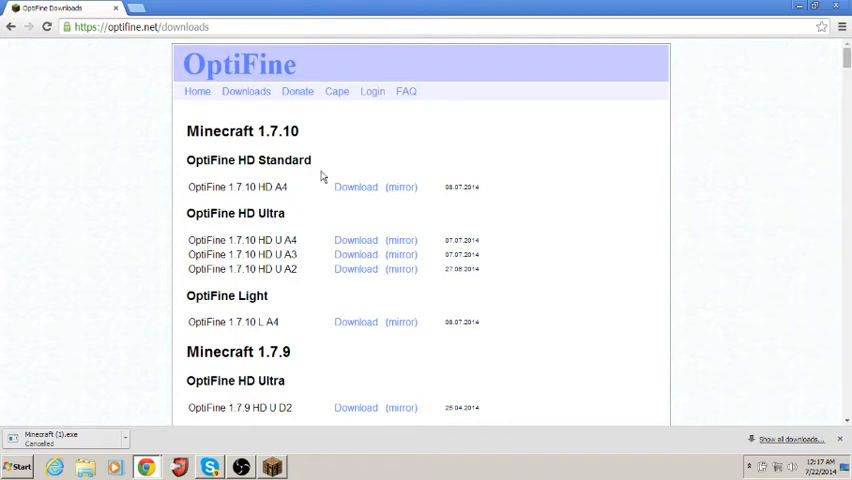
mouse_move(342, 195)
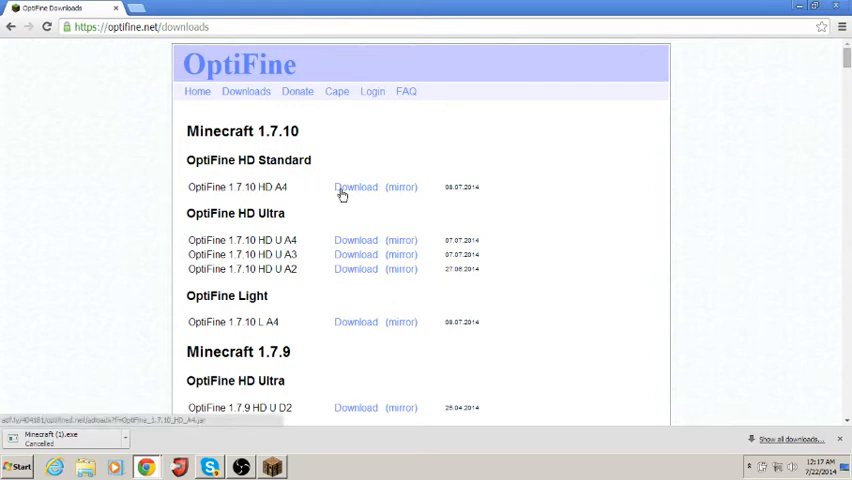
Step: Download OptiFine_1.7.10_HD_A4.jar via the adf.ly link, reloading and skipping the ad
left_click(355, 187)
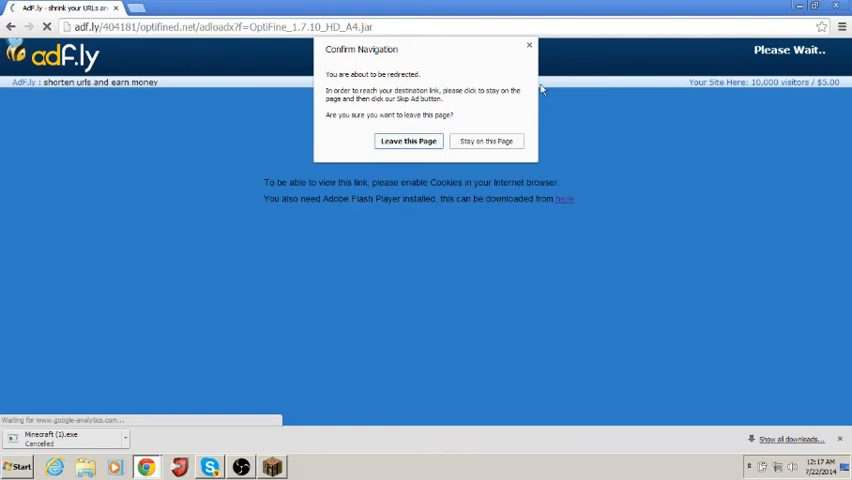
left_click(486, 141)
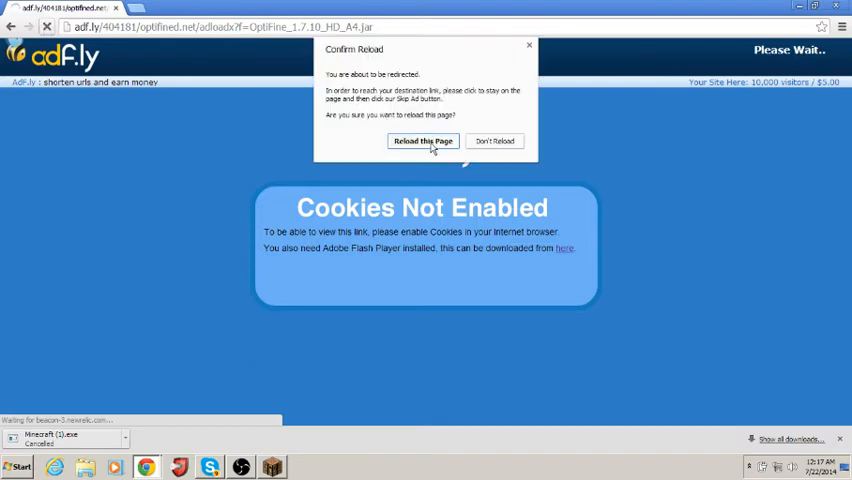
left_click(422, 140)
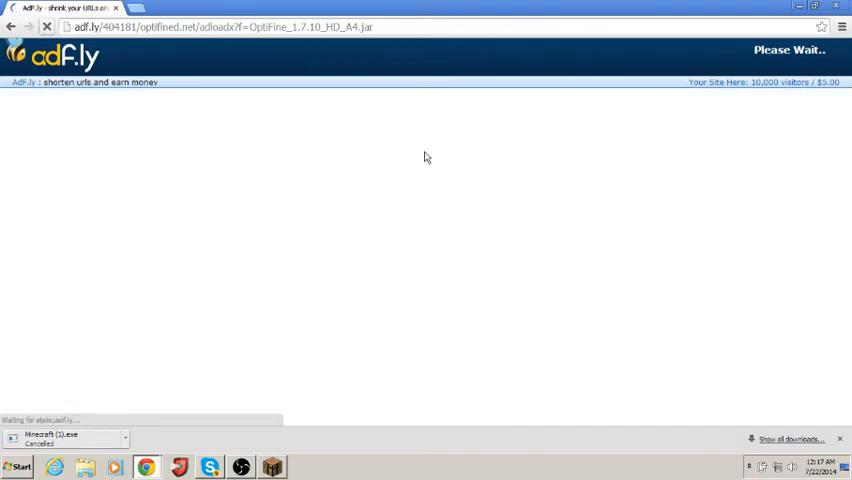
mouse_move(449, 194)
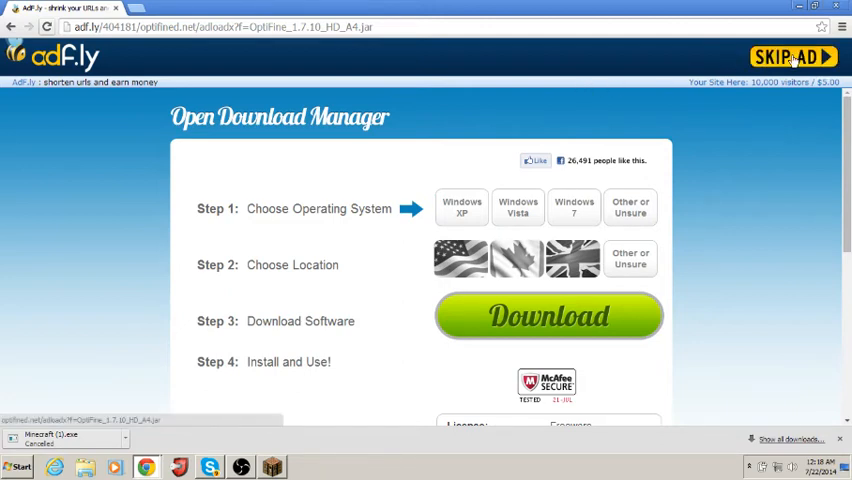
left_click(788, 57)
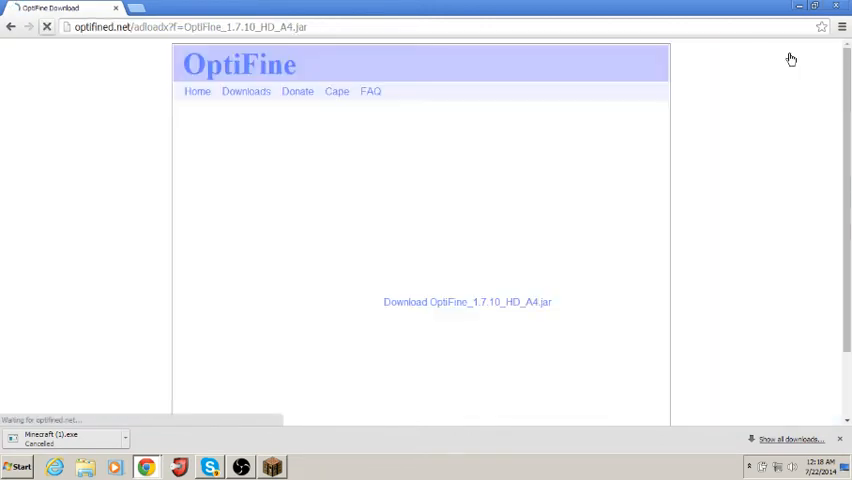
left_click(466, 301)
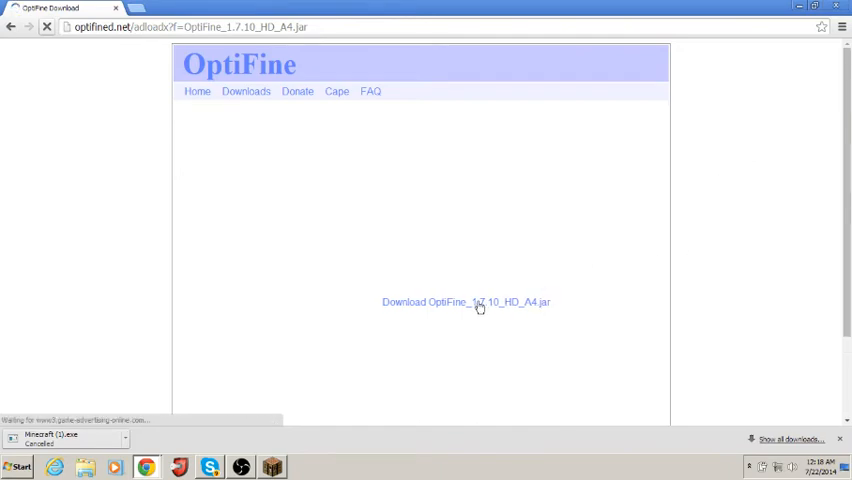
left_click(466, 302)
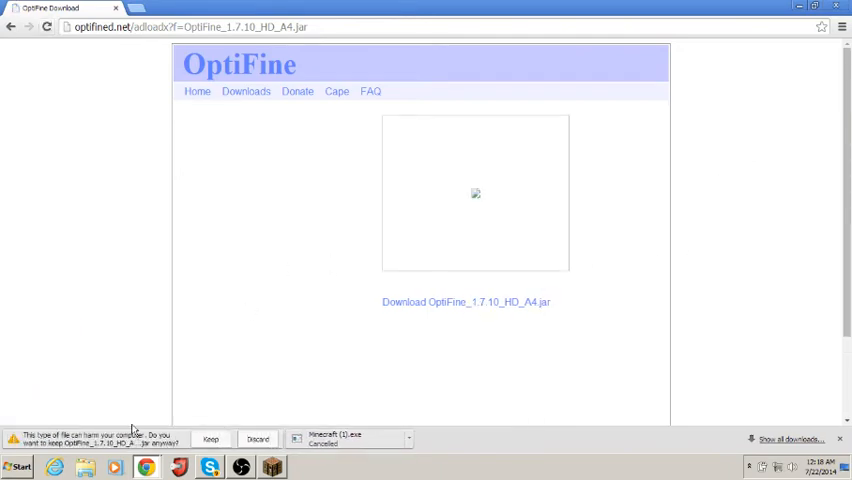
mouse_move(209, 438)
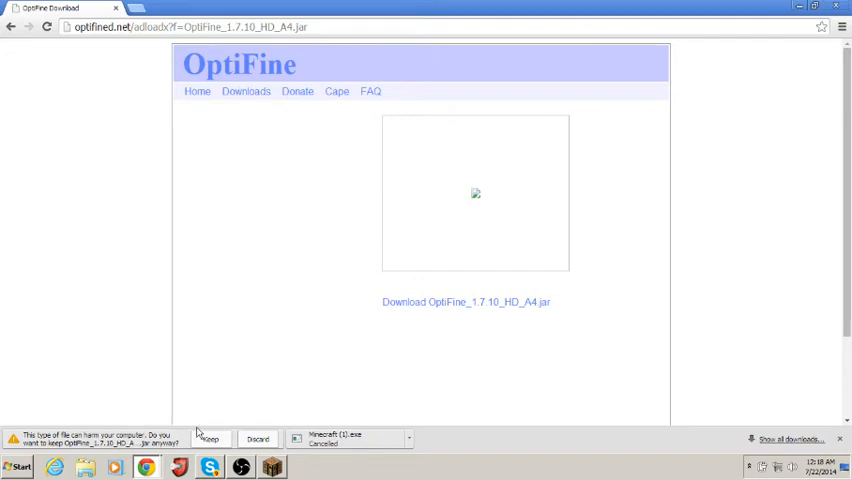
Step: Keep the downloaded OptiFine jar, install it and acknowledge the success message
left_click(209, 439)
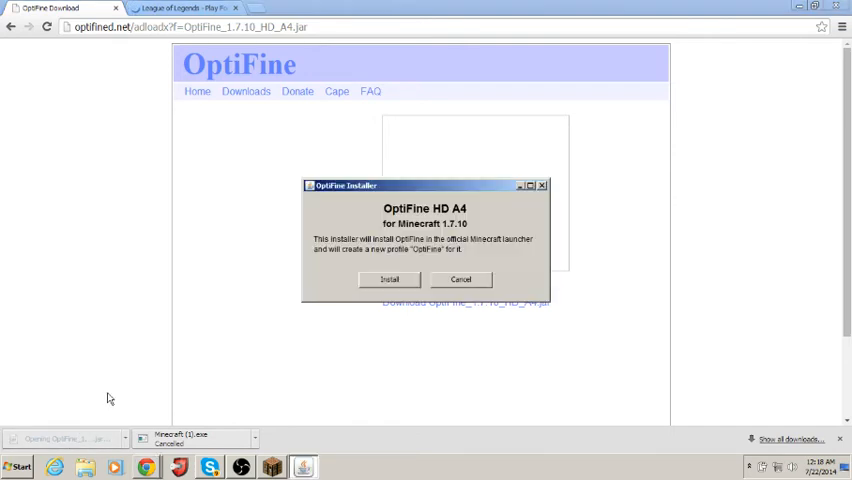
left_click(388, 279)
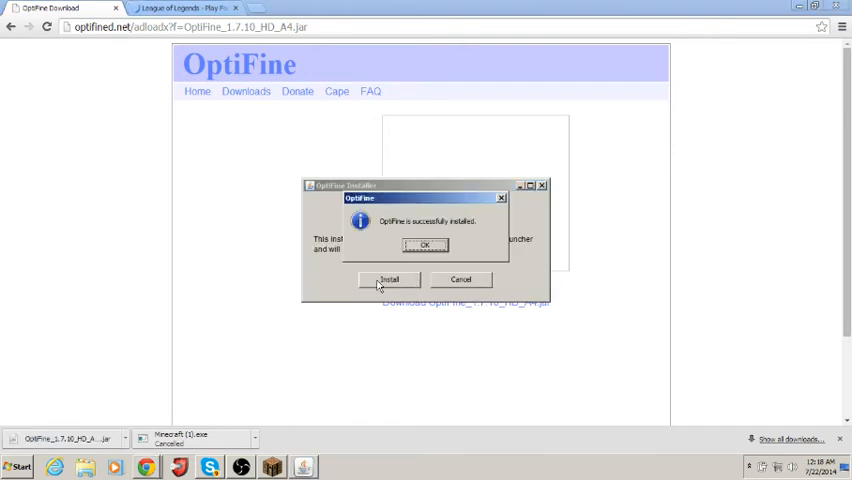
left_click(424, 245)
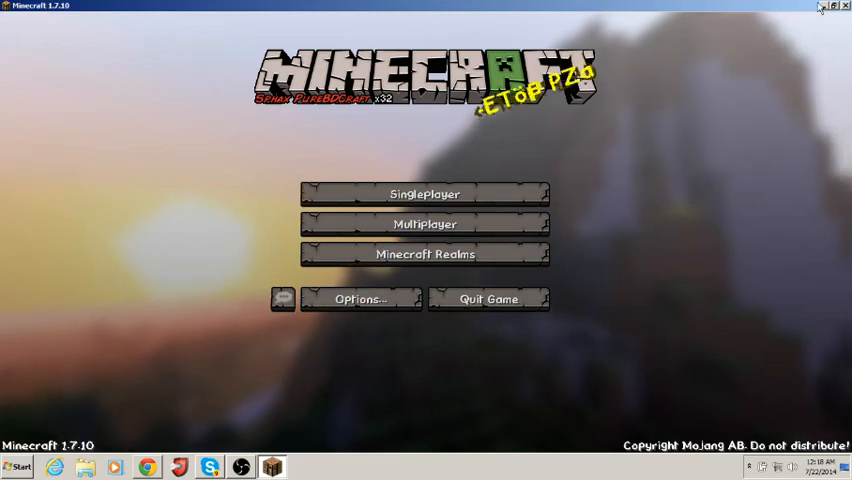
Step: Quit the running Minecraft game from its title screen
left_click(845, 6)
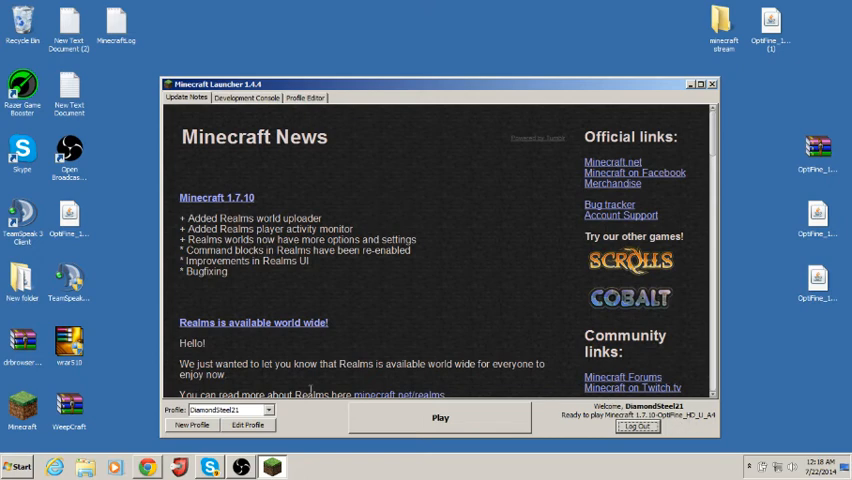
Step: Set the DiamondSteel21 profile to release 1.7.10-OptiFine_HD_U_A4 and save it
left_click(247, 424)
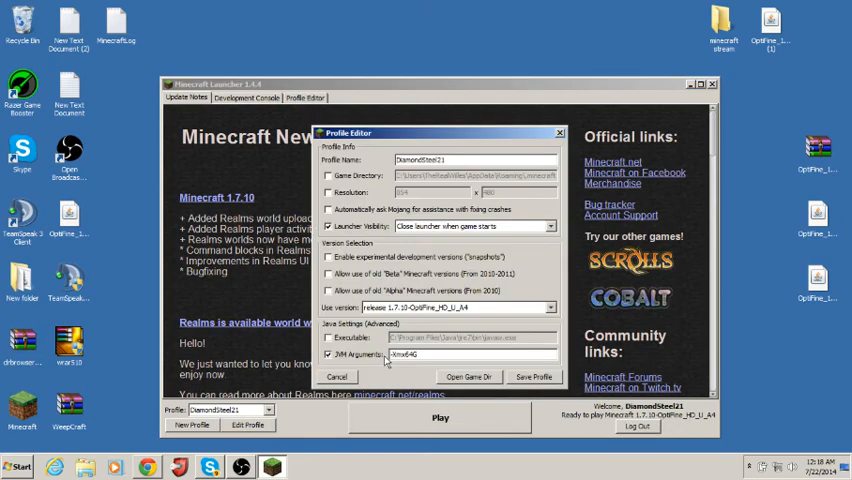
left_click(547, 306)
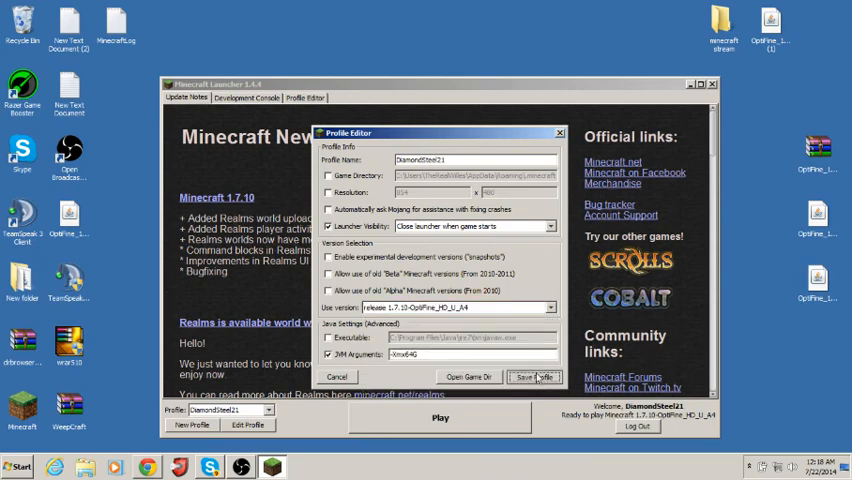
left_click(536, 377)
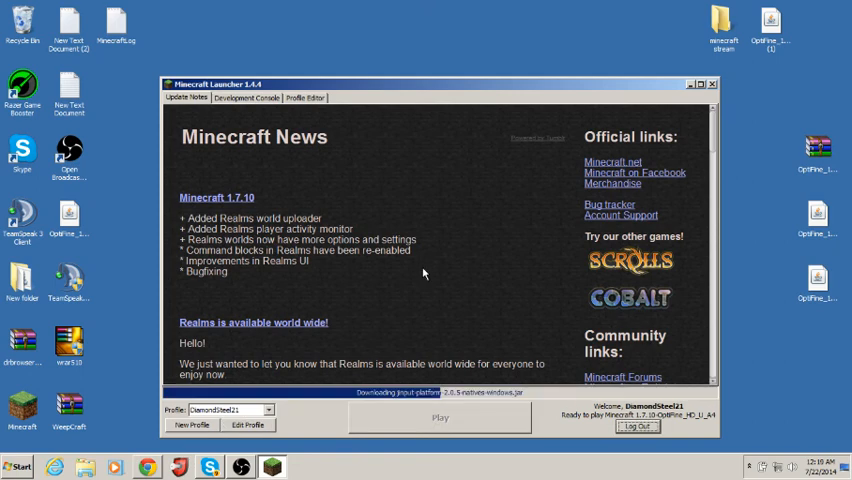
mouse_move(504, 353)
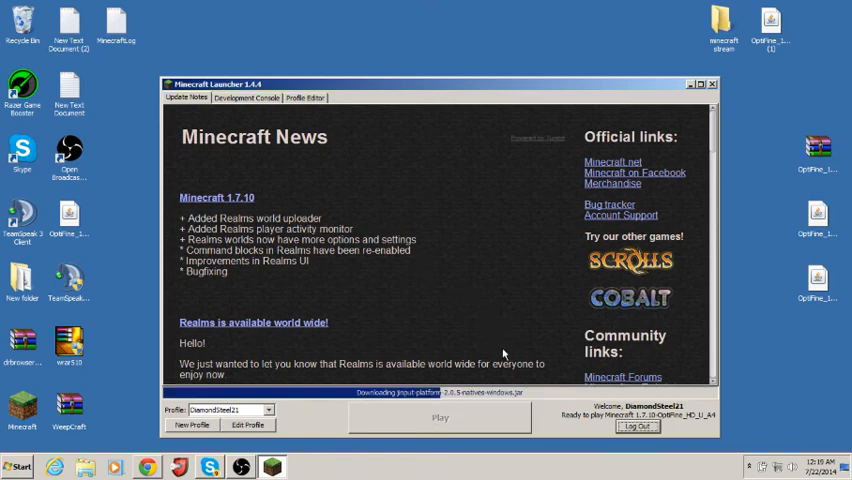
mouse_move(305, 167)
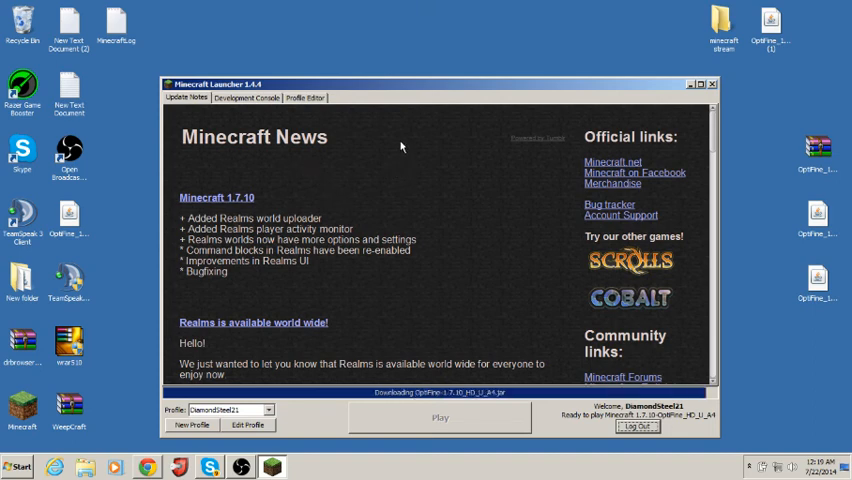
Step: Wait for Minecraft 1.7.10 to launch, then move its game window higher up
left_click(712, 84)
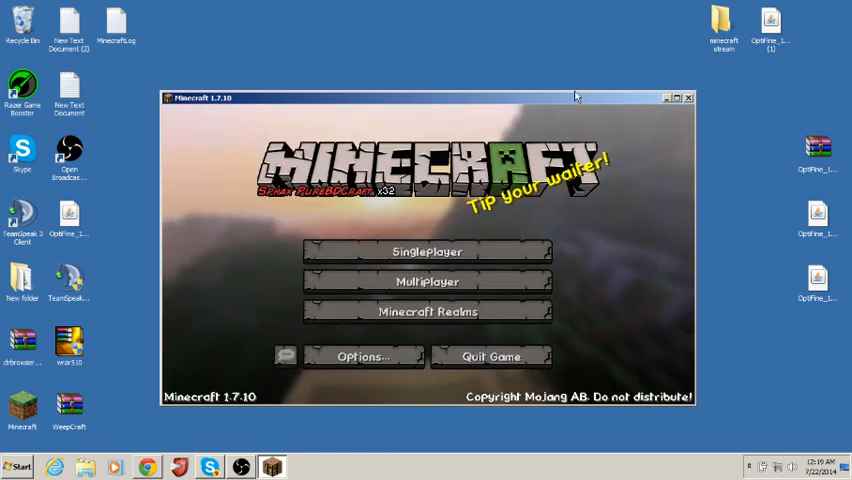
left_click_drag(575, 97, 627, 56)
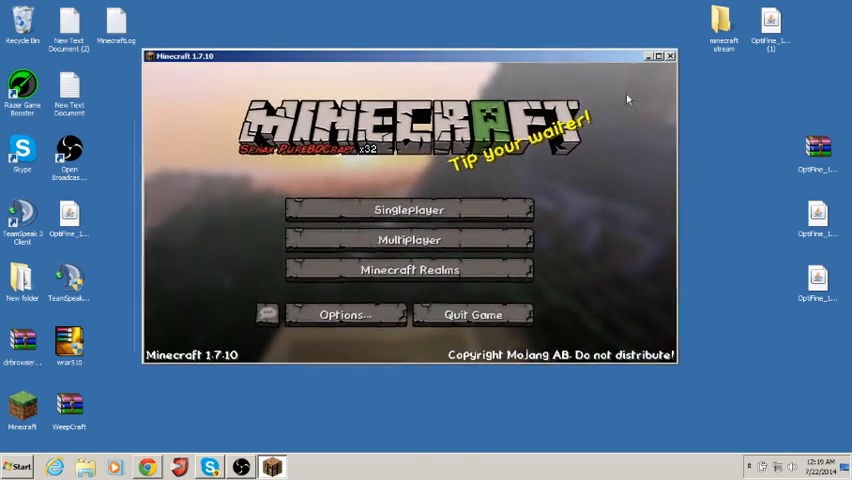